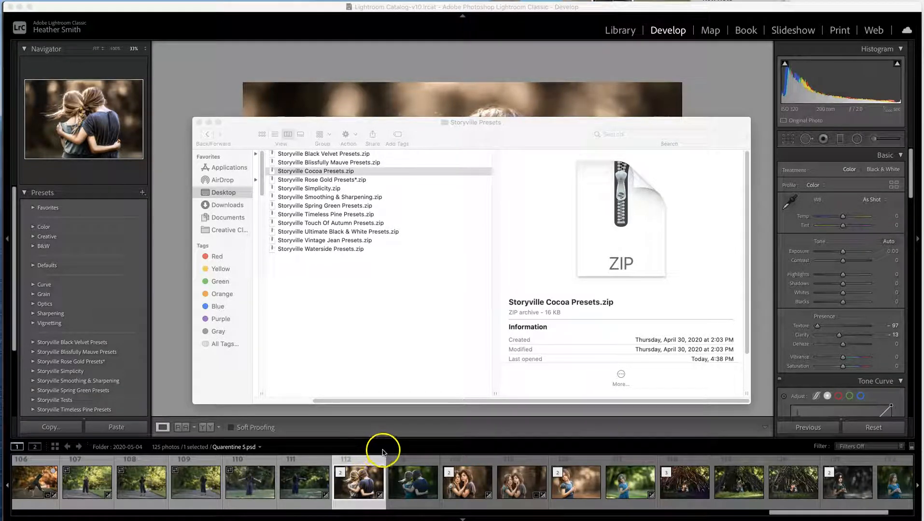
pyautogui.moveTo(453, 212)
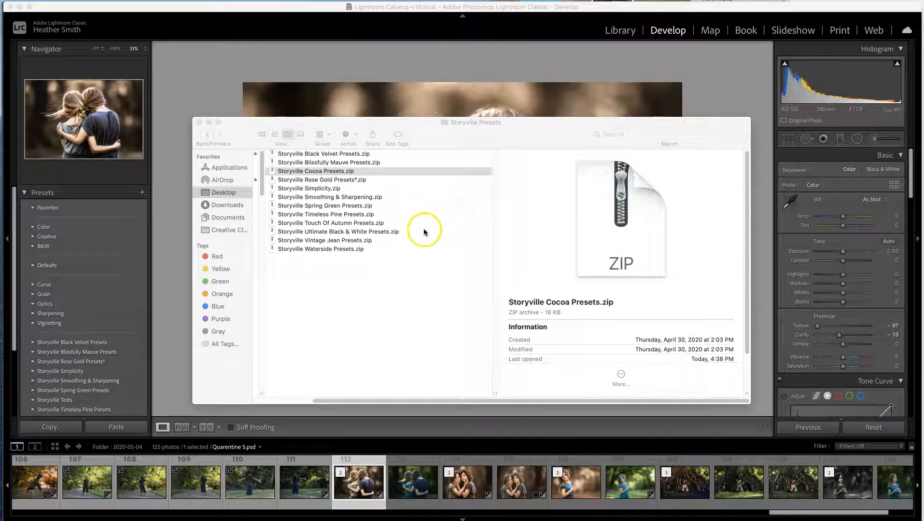
pyautogui.moveTo(418, 221)
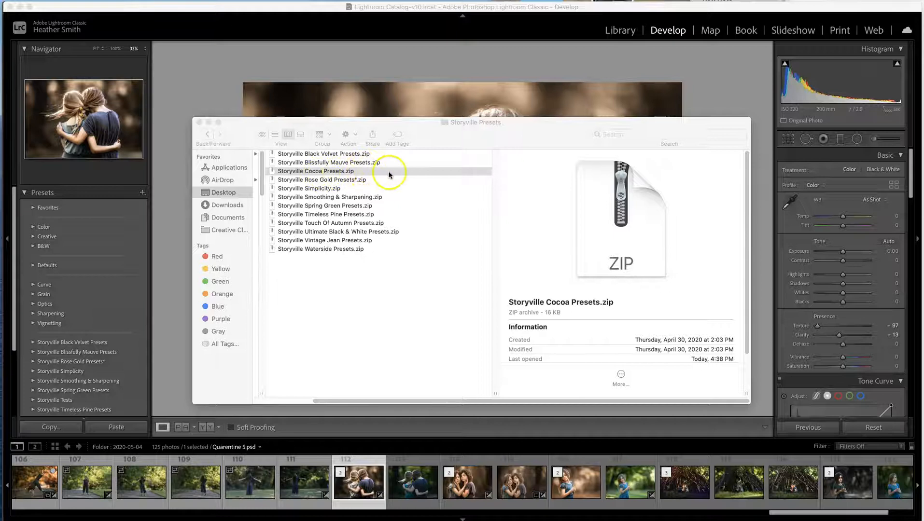
pyautogui.moveTo(628, 227)
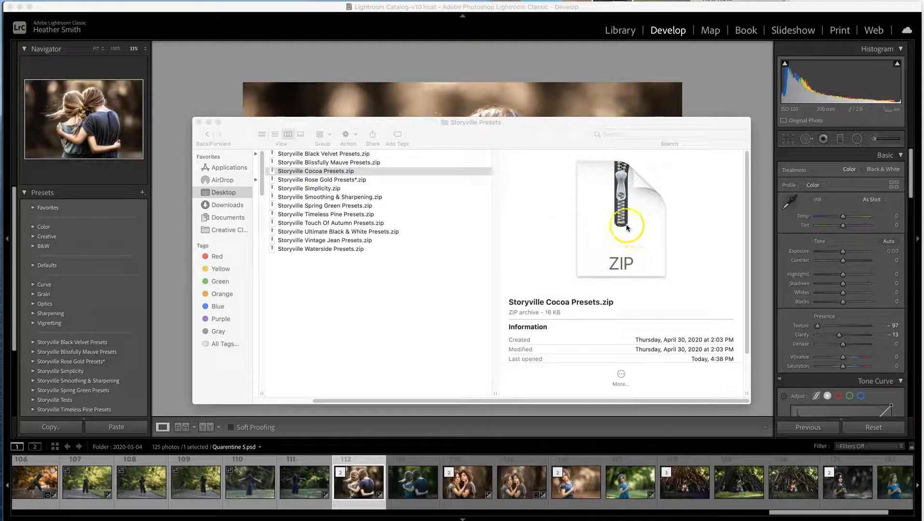
pyautogui.moveTo(548, 244)
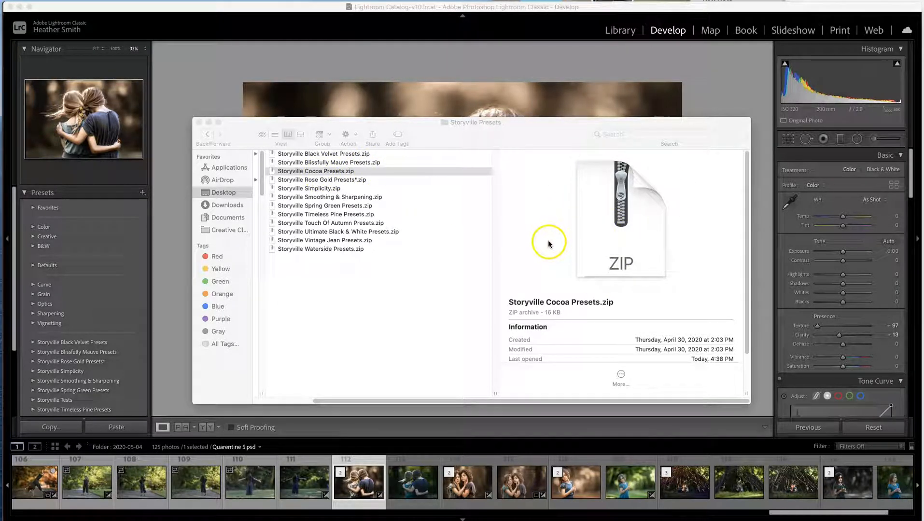
pyautogui.moveTo(543, 248)
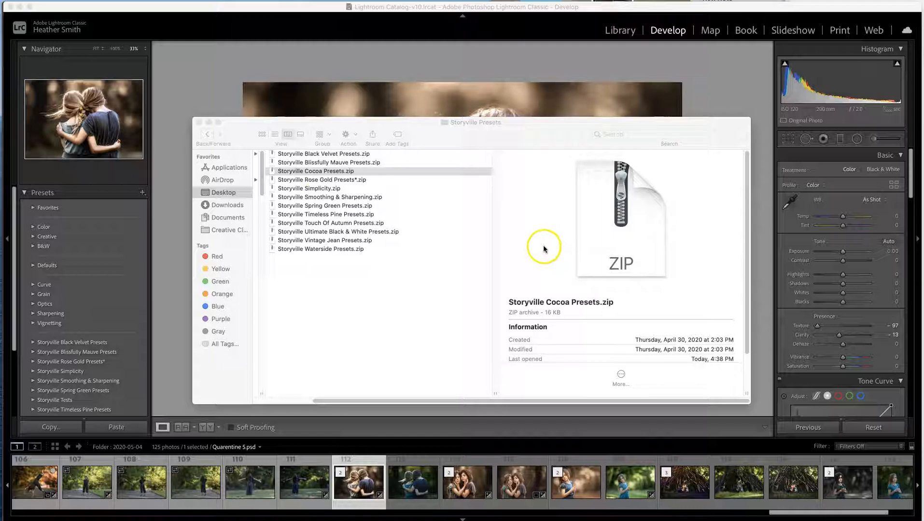
pyautogui.moveTo(545, 248)
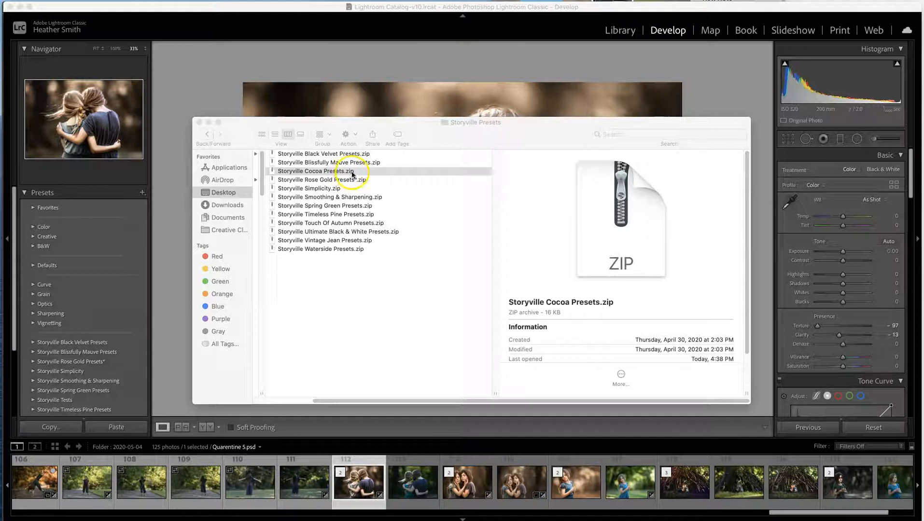
# Extract Storyville Cocoa Presets.zip and show the Cocoa 1–14 .xmp files in its folder
pyautogui.doubleClick(315, 171)
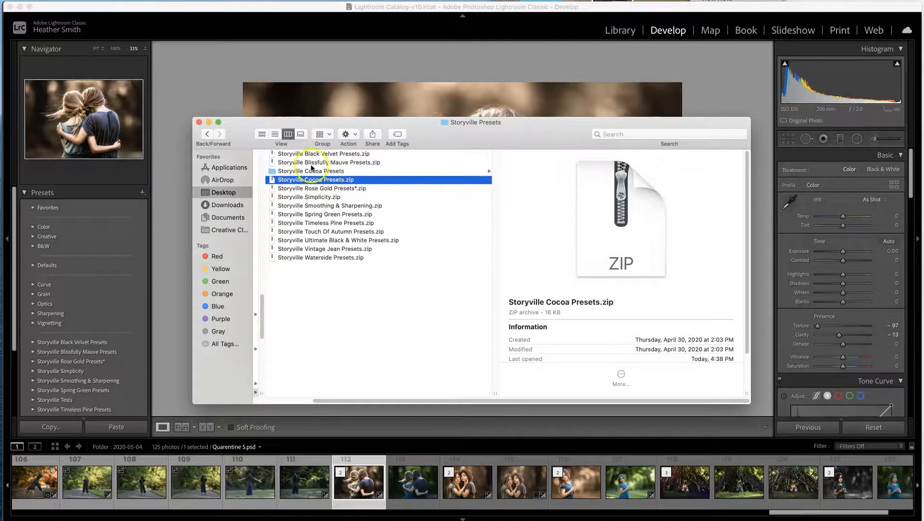
pyautogui.click(311, 171)
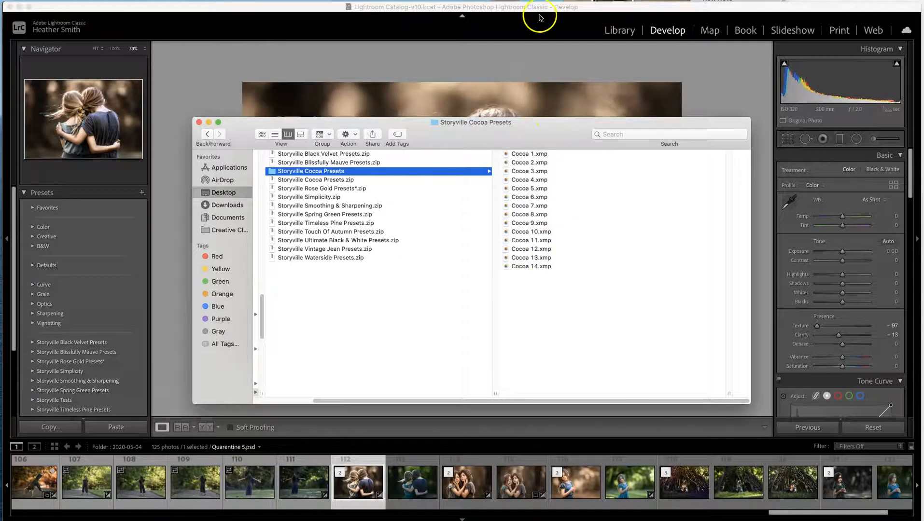
# Return to Lightroom Classic's Develop module and show the Presets panel's + options
pyautogui.click(199, 123)
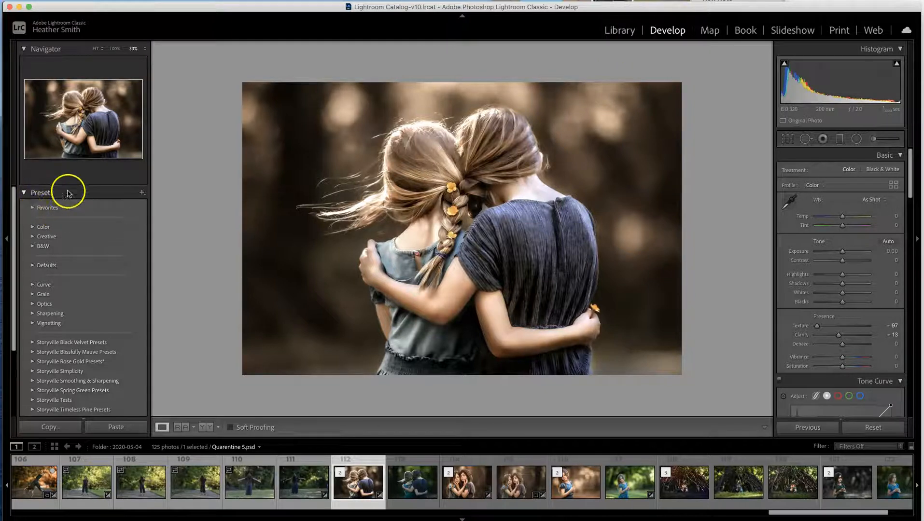
pyautogui.click(141, 192)
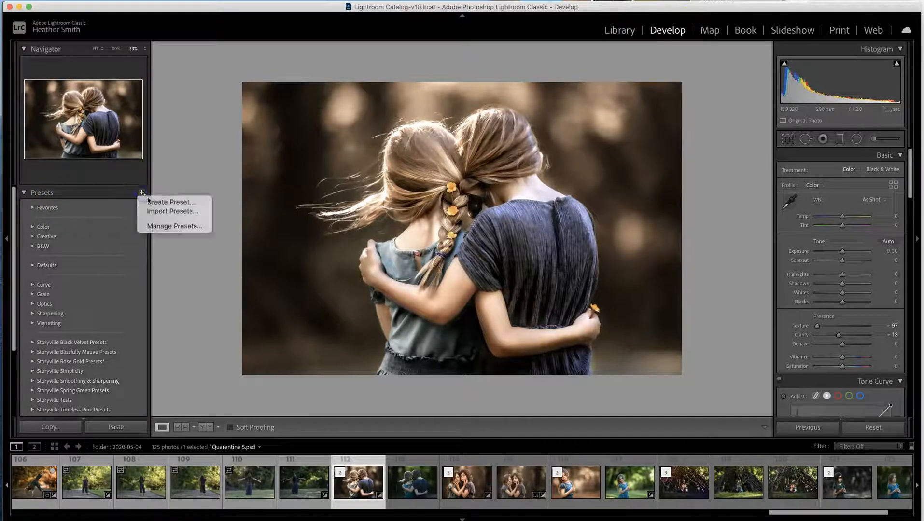
pyautogui.moveTo(173, 211)
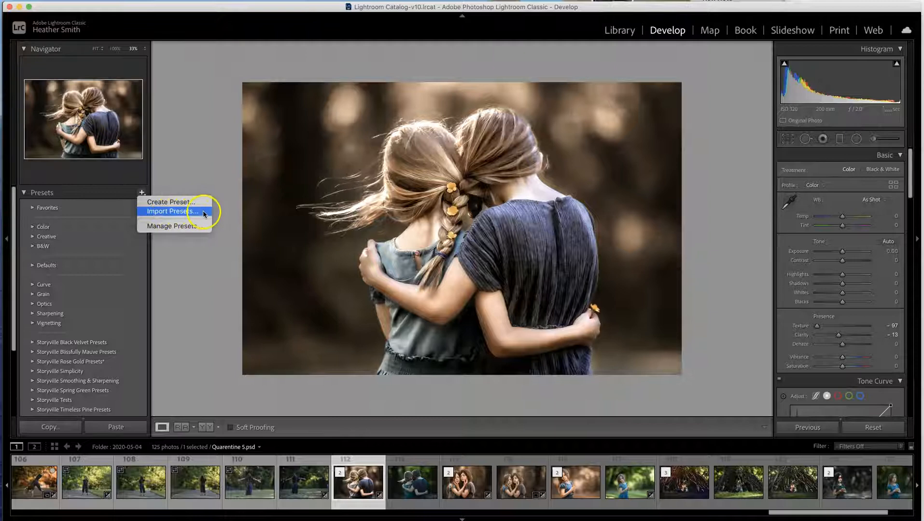
# Import the fourteen Cocoa .xmp files from the Storyville Cocoa Presets folder
pyautogui.click(170, 212)
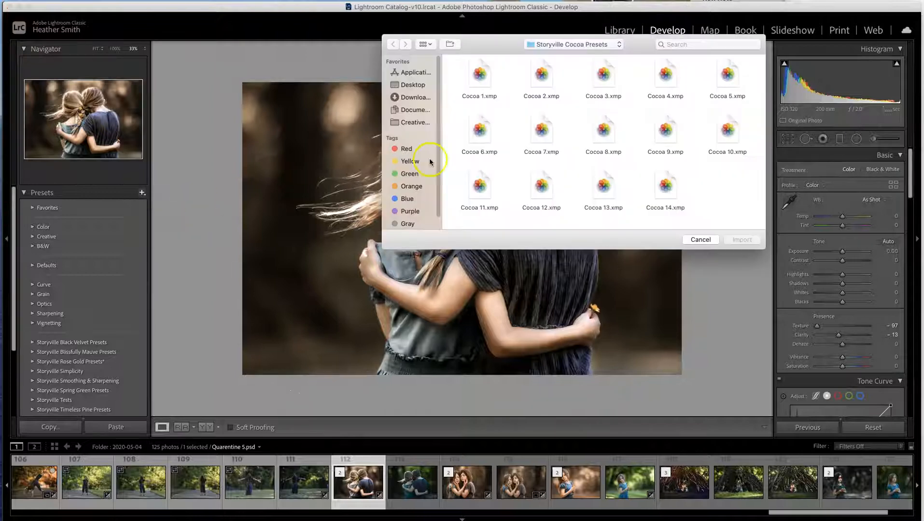
pyautogui.moveTo(658, 169)
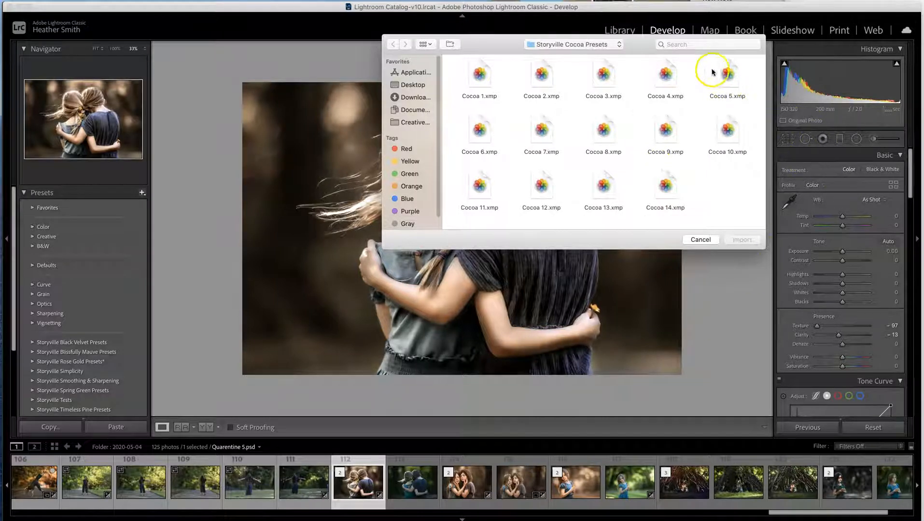
pyautogui.moveTo(636, 158)
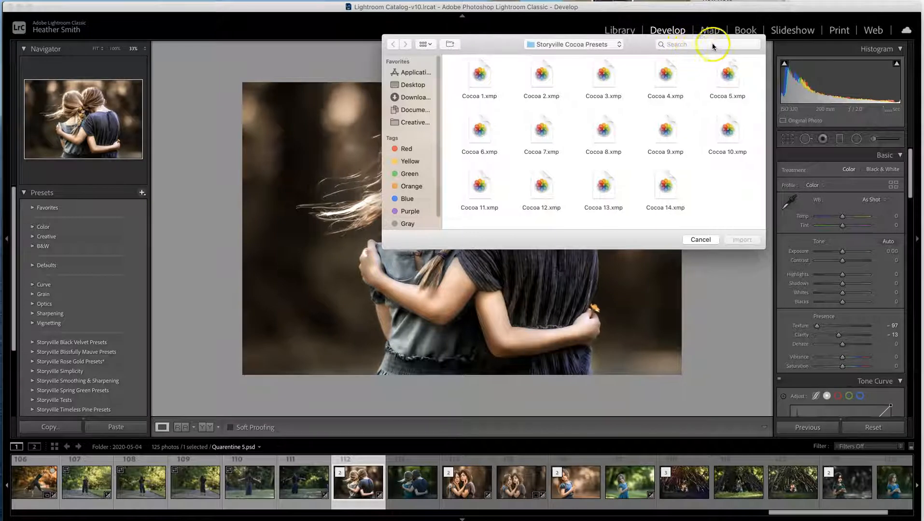
pyautogui.moveTo(406, 90)
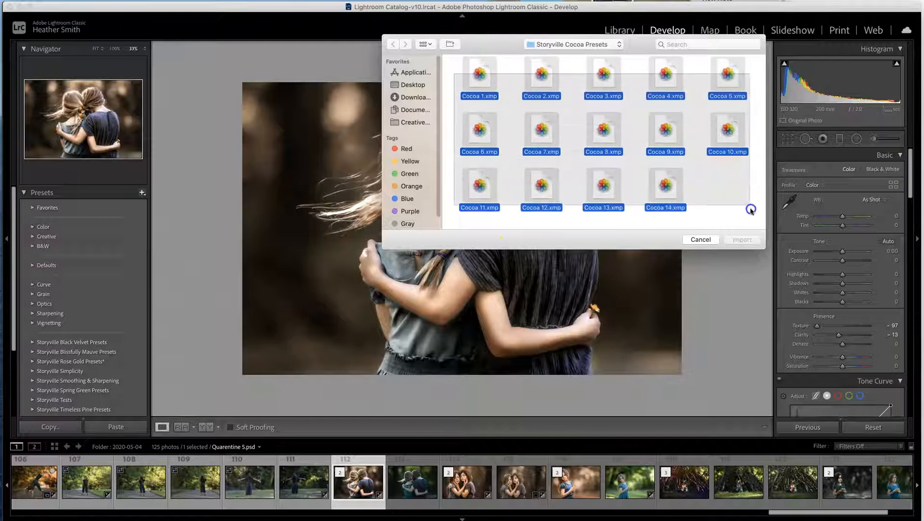
pyautogui.click(700, 241)
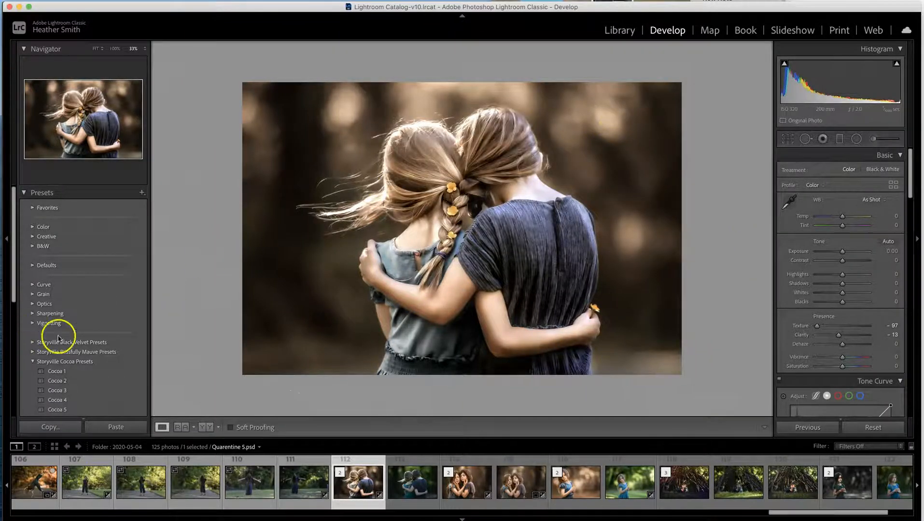
pyautogui.scroll(-3)
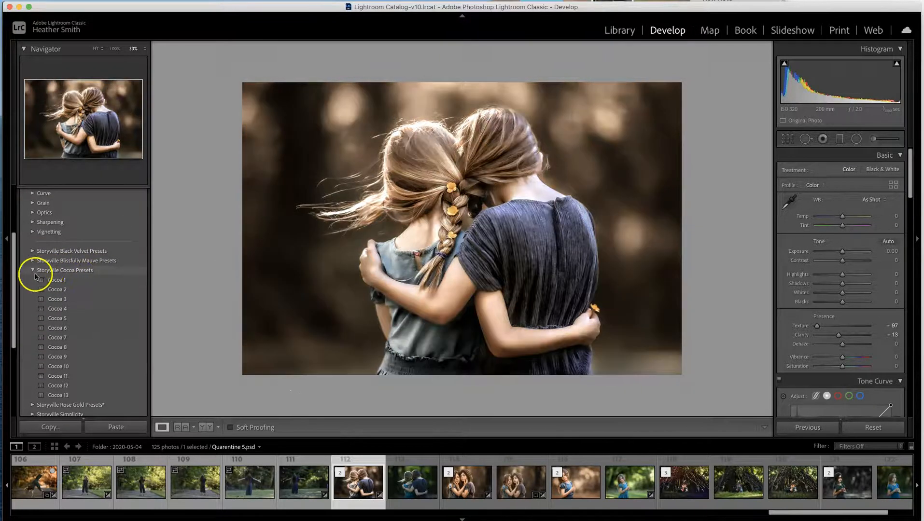
pyautogui.click(34, 270)
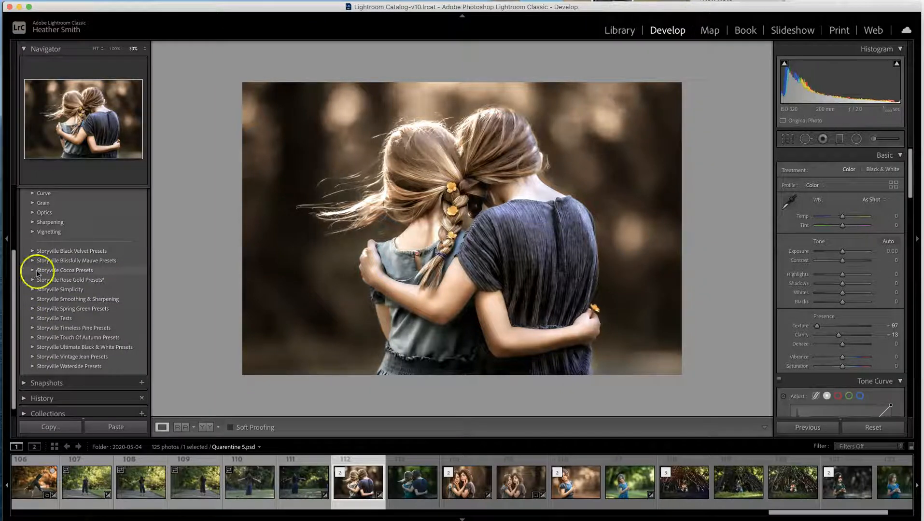
pyautogui.click(33, 270)
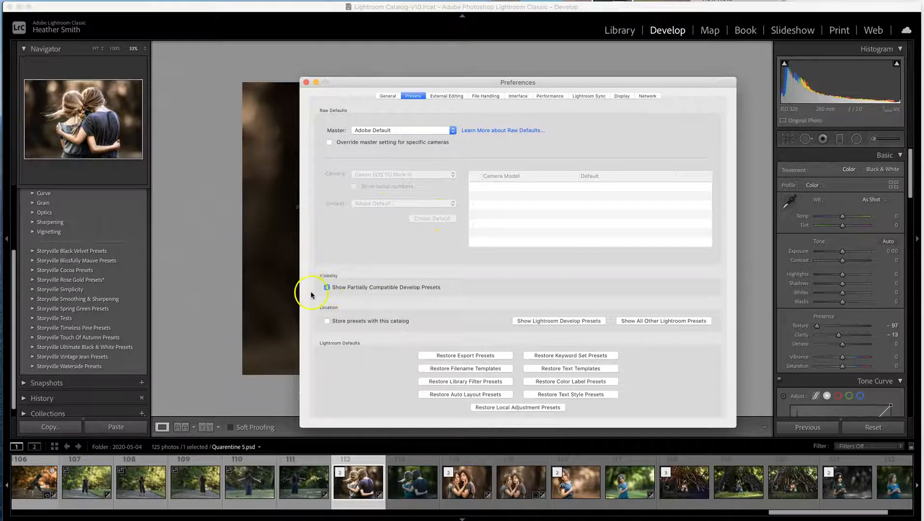
# Enable Show Partially Compatible Develop Presets in Preferences and close the window
pyautogui.click(328, 288)
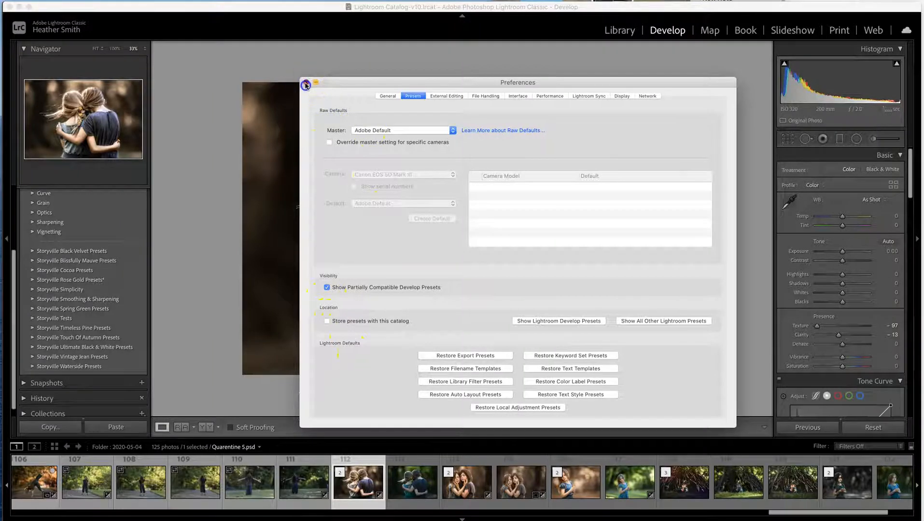
pyautogui.click(306, 82)
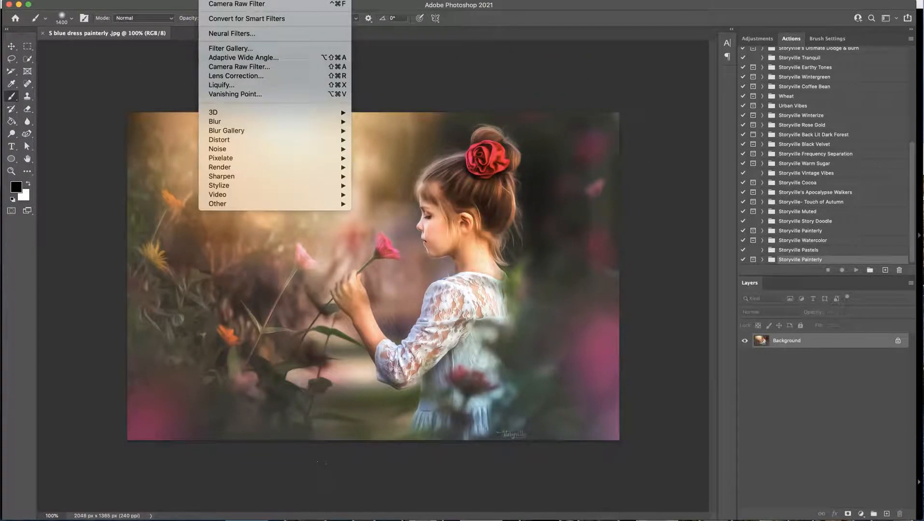
pyautogui.moveTo(232, 34)
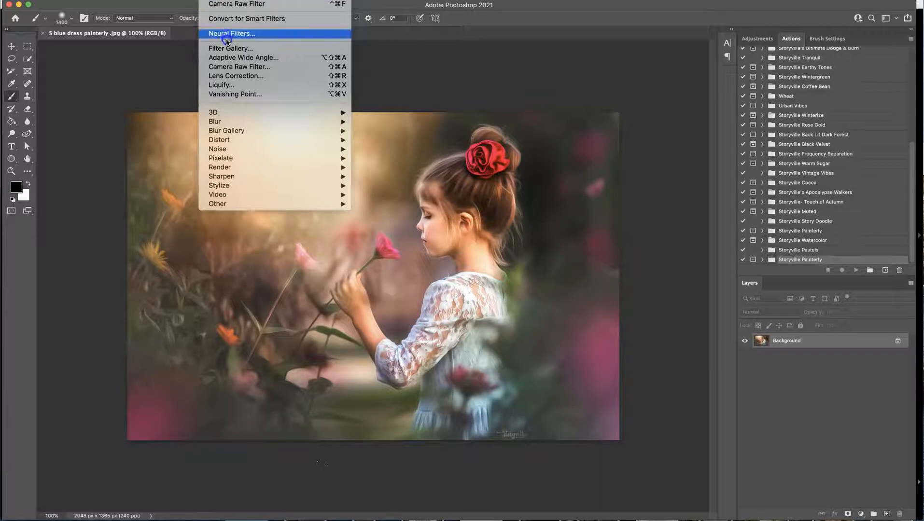
pyautogui.moveTo(239, 66)
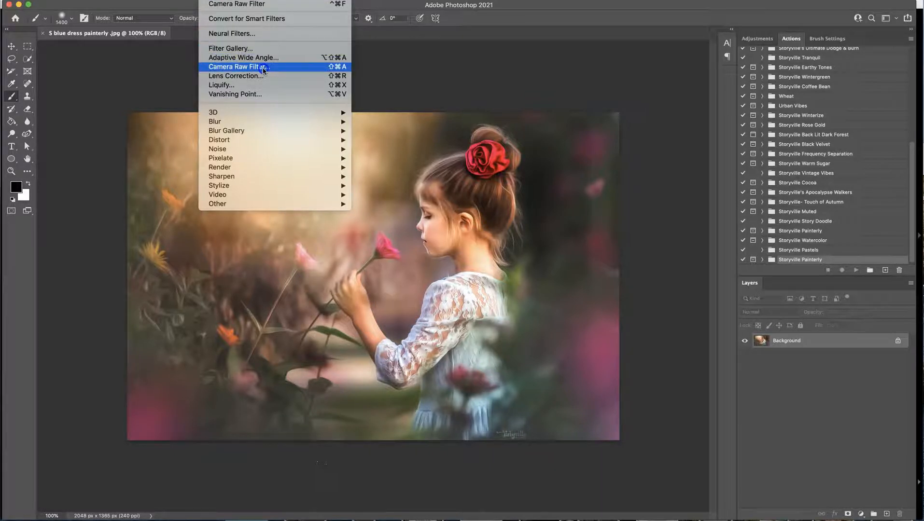
# Apply Filter > Camera Raw Filter to the painterly girl-with-flowers photo
pyautogui.click(238, 66)
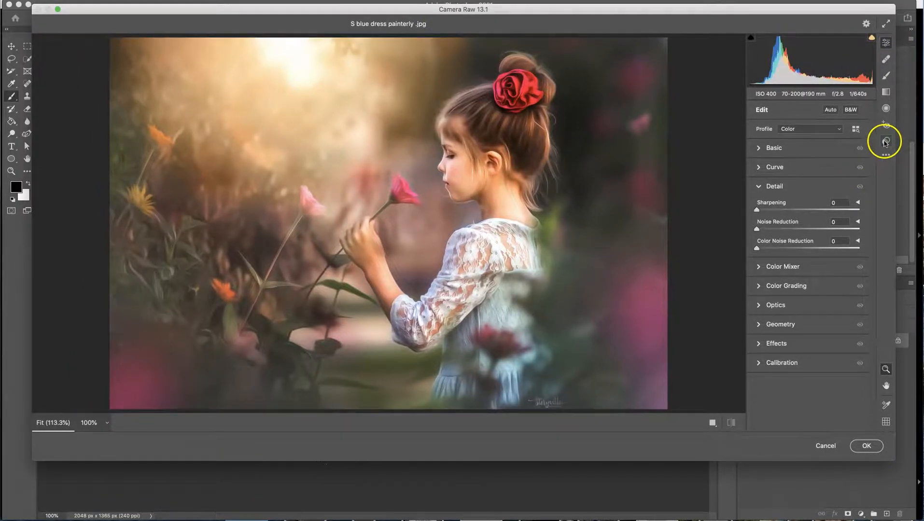
pyautogui.moveTo(884, 141)
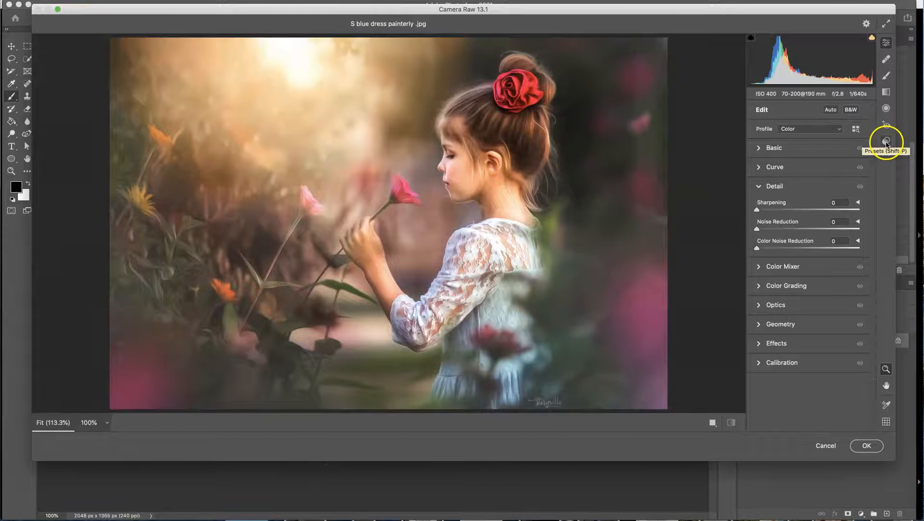
# From the Camera Raw Presets panel menu, choose Import Profiles & Presets
pyautogui.click(886, 141)
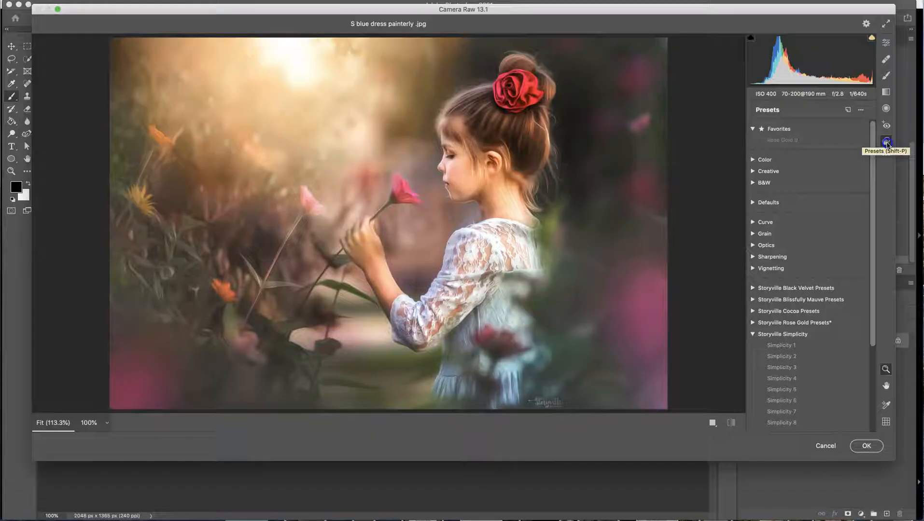
pyautogui.click(861, 110)
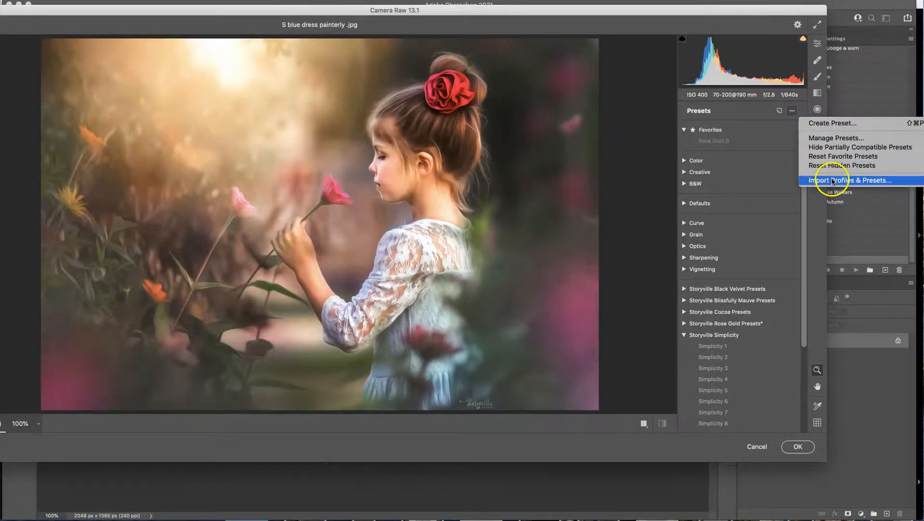
pyautogui.click(847, 180)
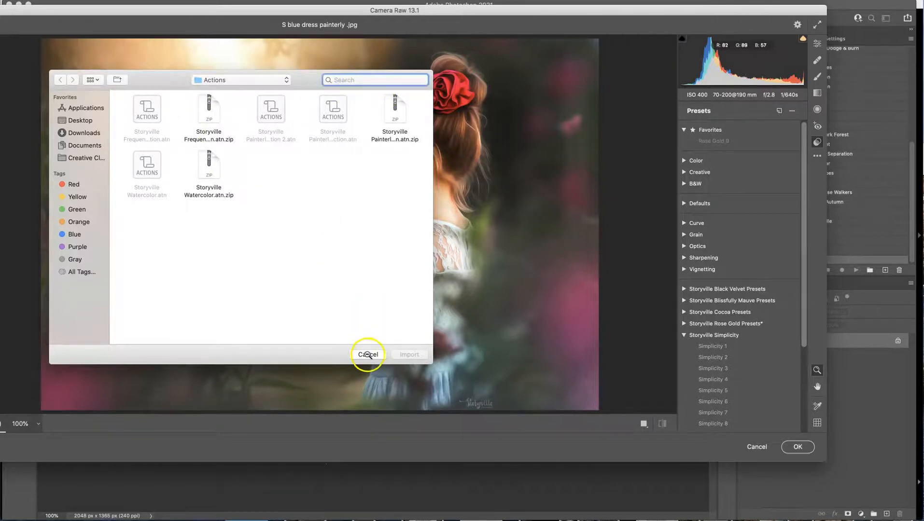
pyautogui.moveTo(356, 324)
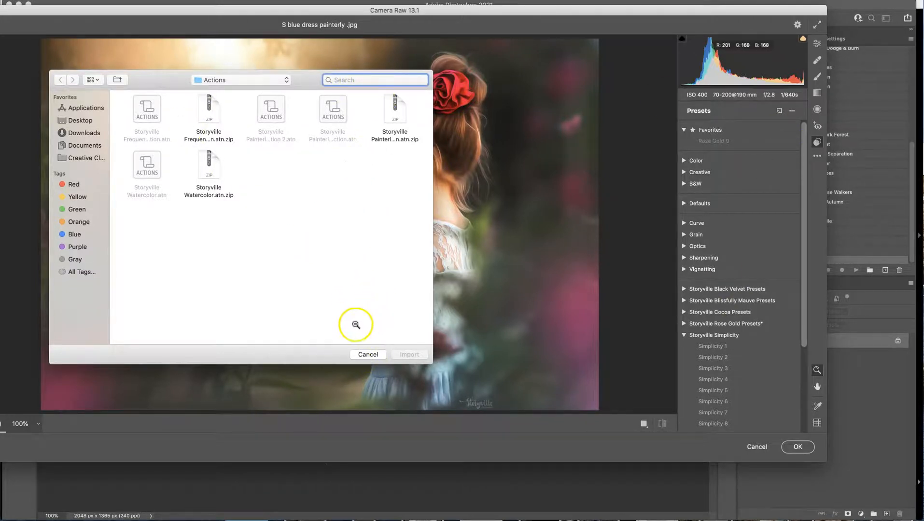
# Cancel the import dialog and turn on Show Partially Compatible Presets in Camera Raw
pyautogui.click(367, 354)
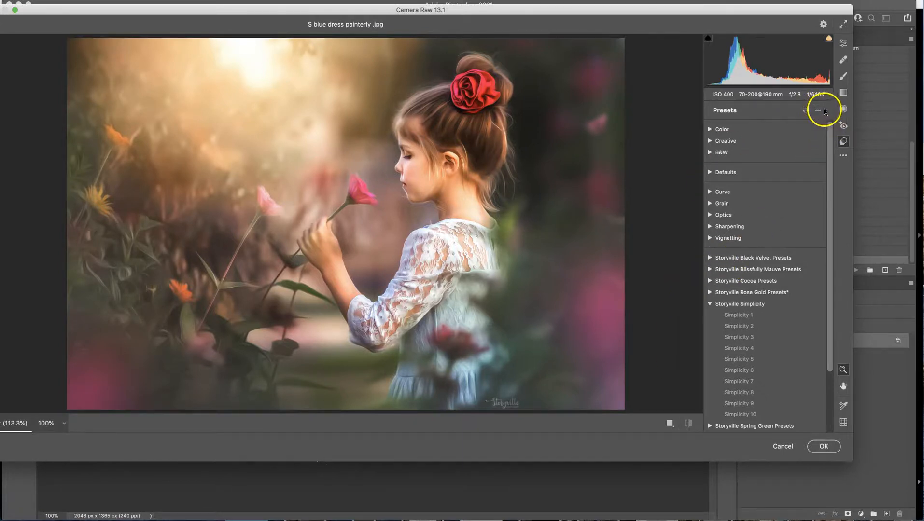
pyautogui.click(817, 112)
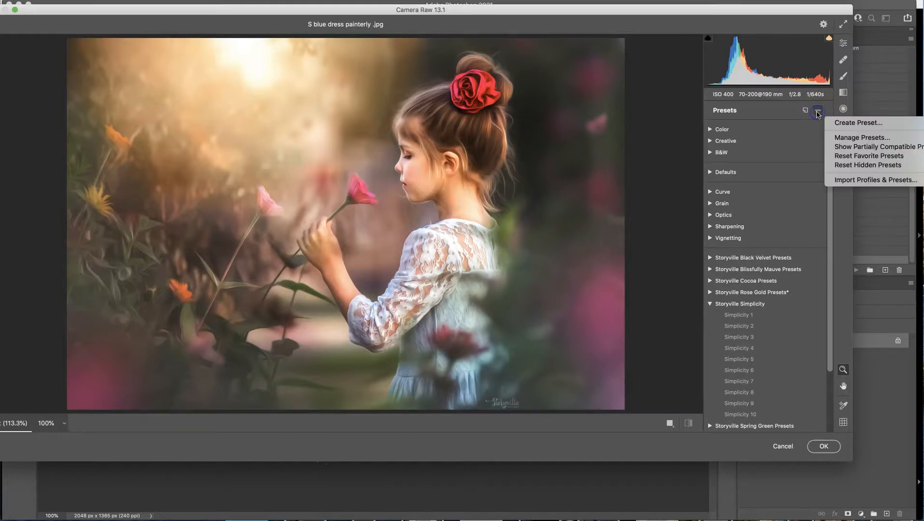
pyautogui.moveTo(878, 147)
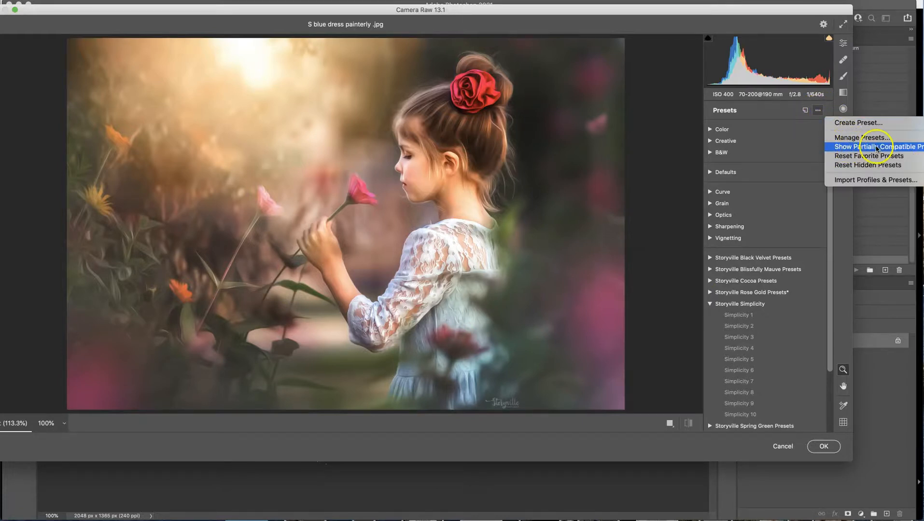
pyautogui.click(875, 147)
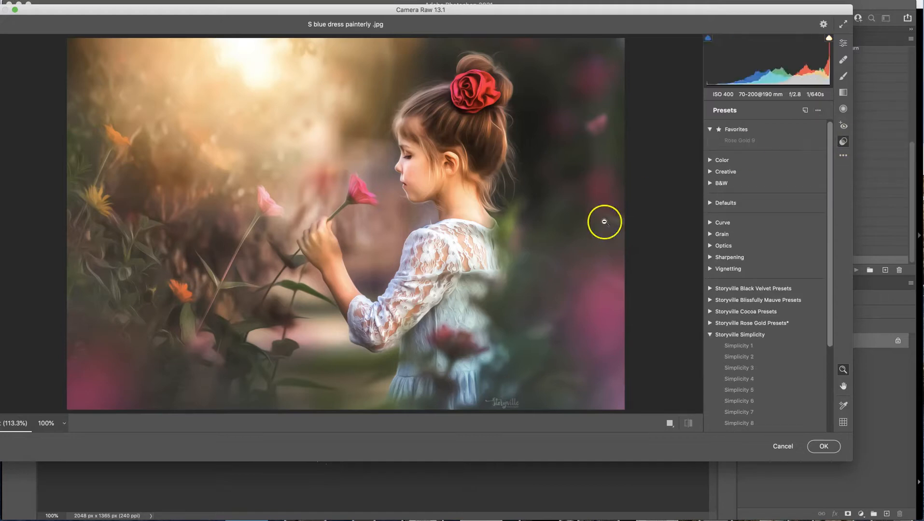
pyautogui.moveTo(486, 296)
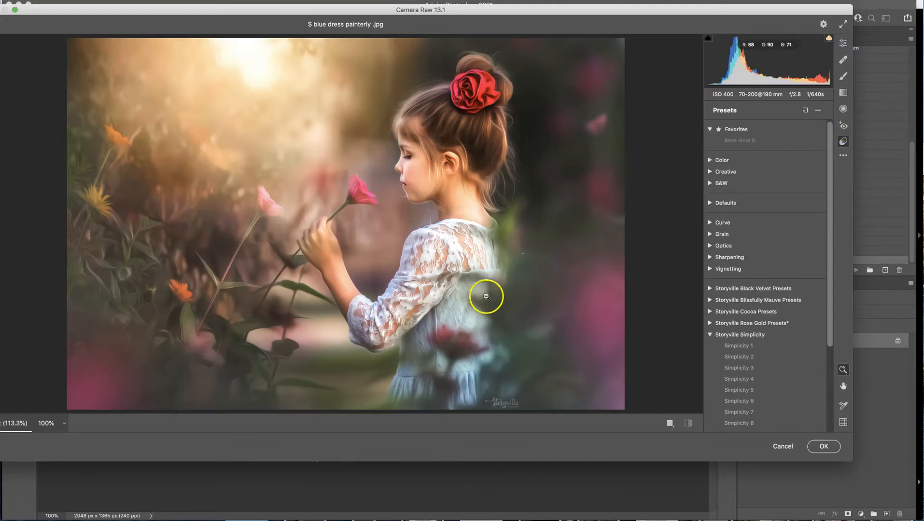
pyautogui.moveTo(235, 504)
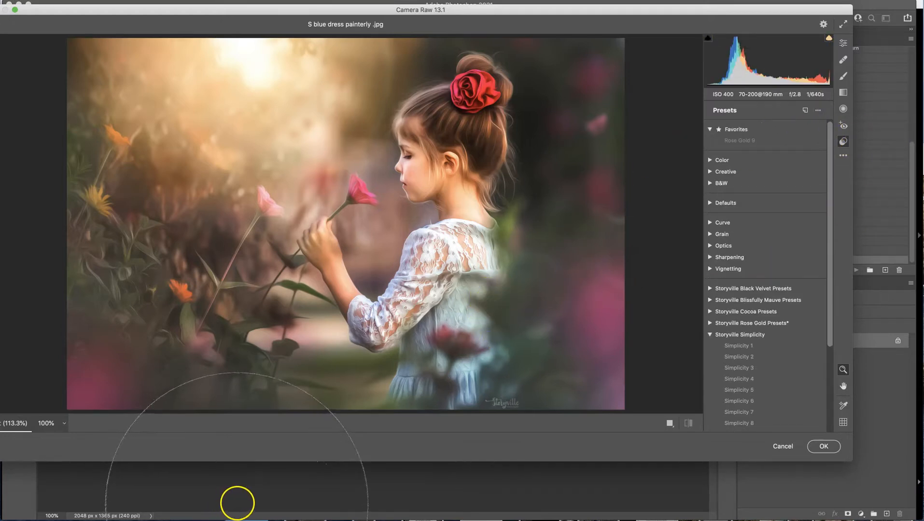